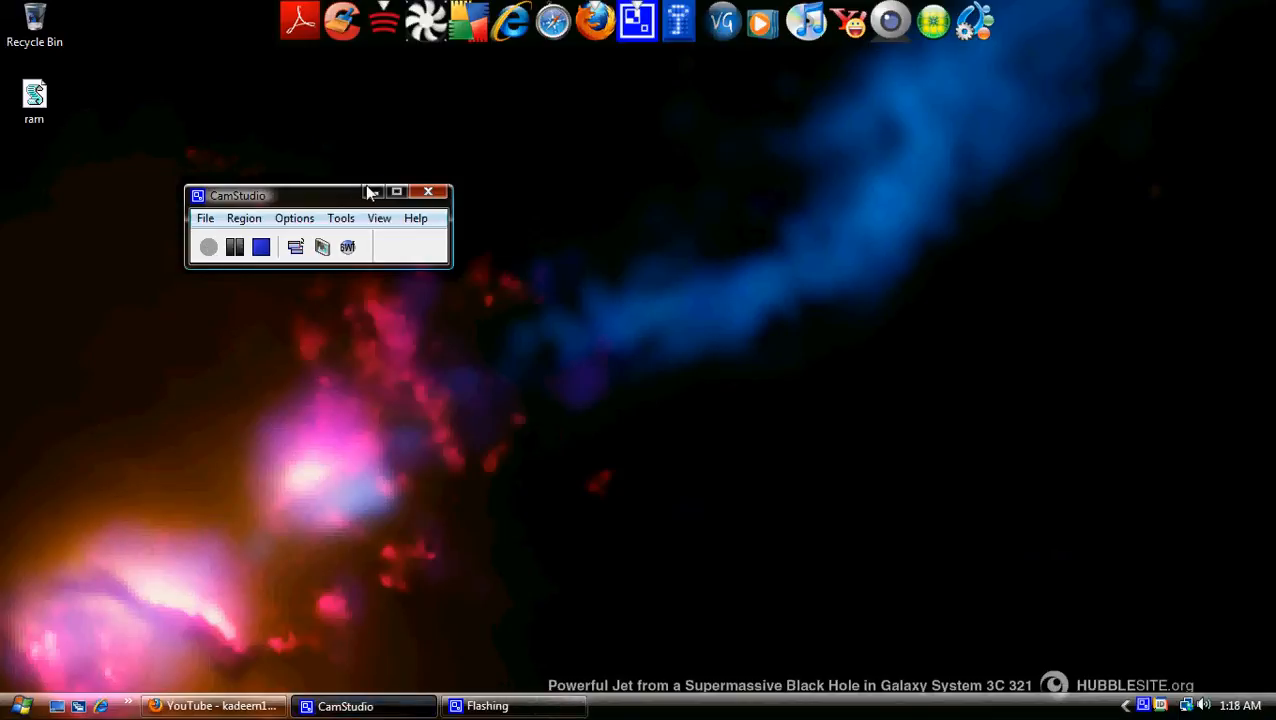
# - Minimize the CamStudio recorder window to reveal the desktop
pyautogui.click(396, 191)
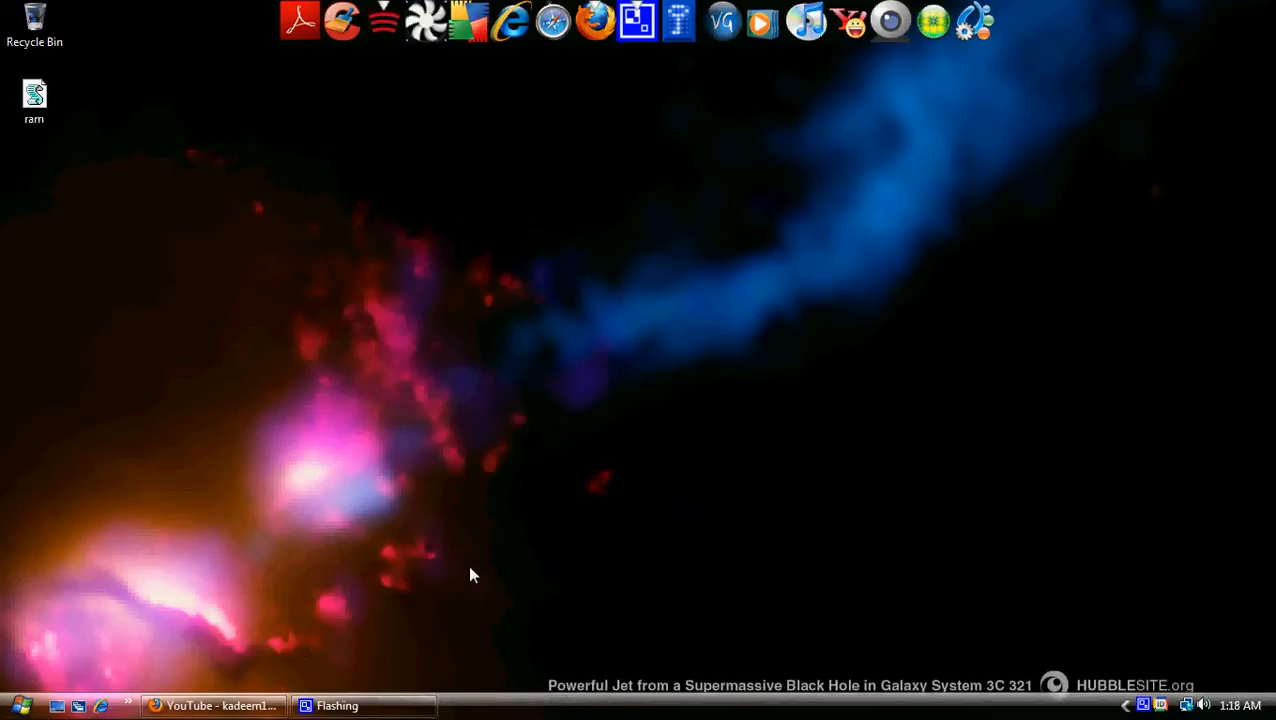
pyautogui.moveTo(478, 560)
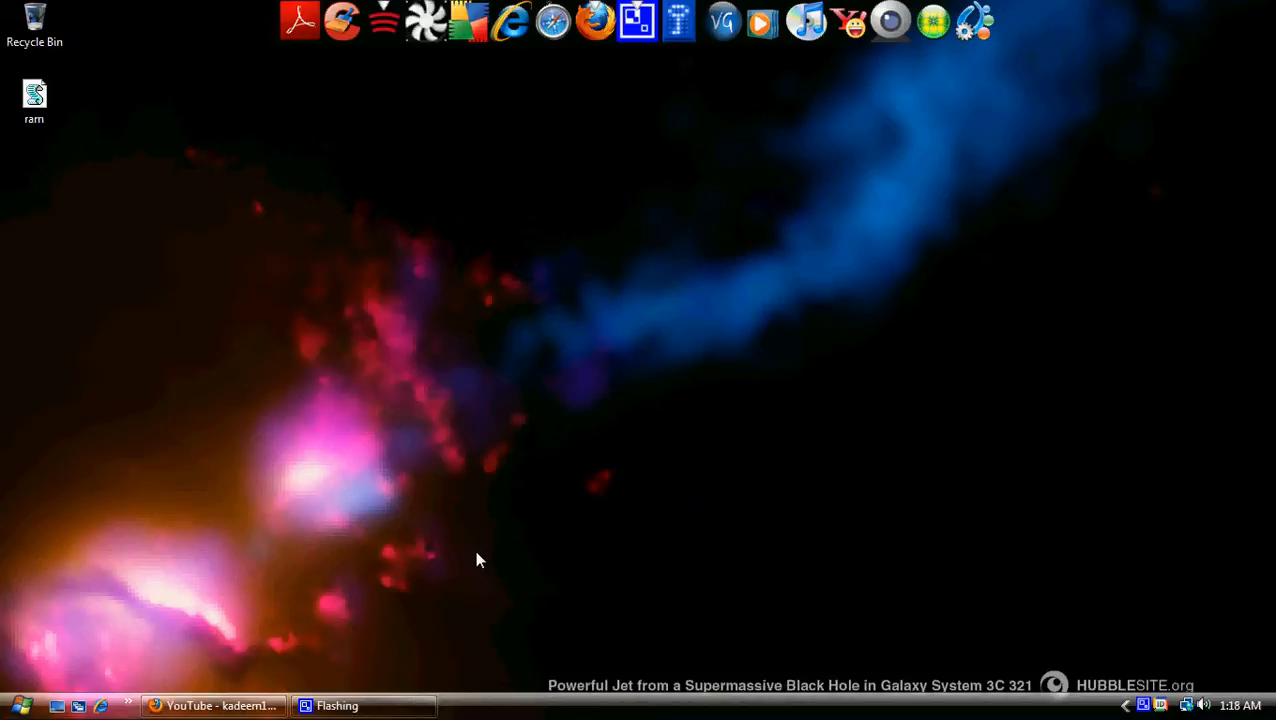
# - Search the Start menu for 'dev', clearing a mistyped 'sevi' first
pyautogui.click(16, 705)
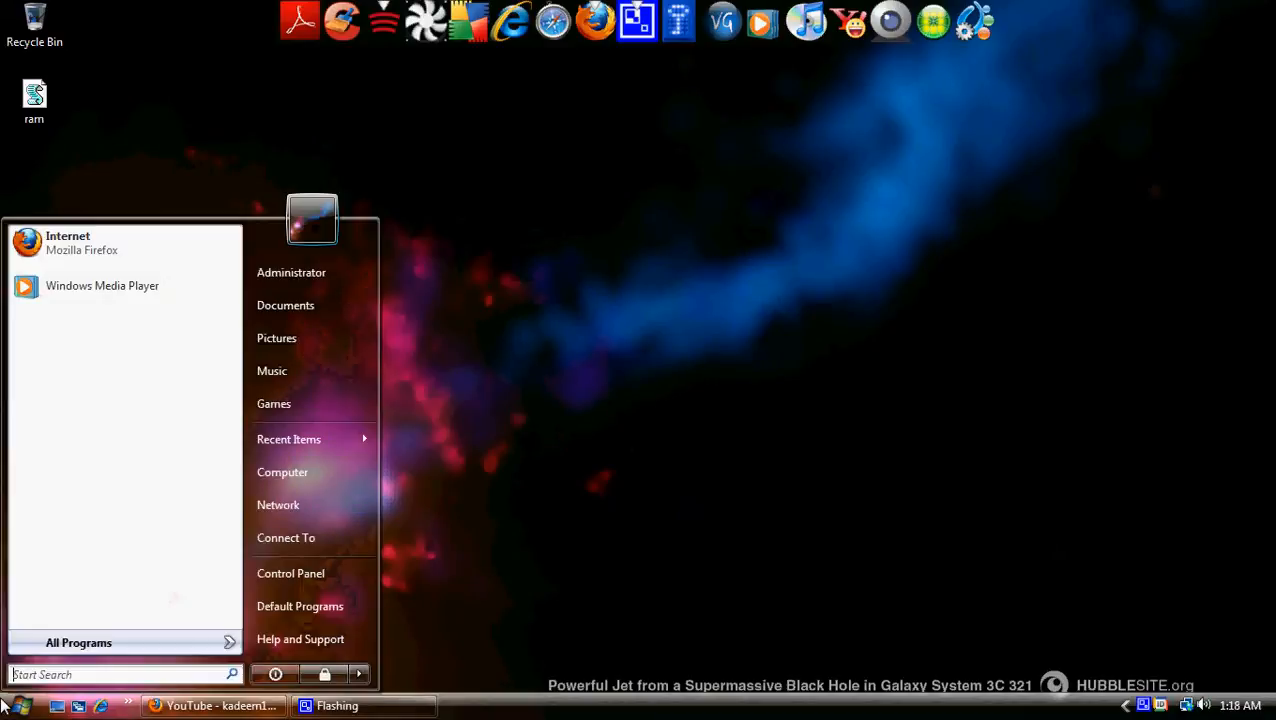
pyautogui.moveTo(240, 697)
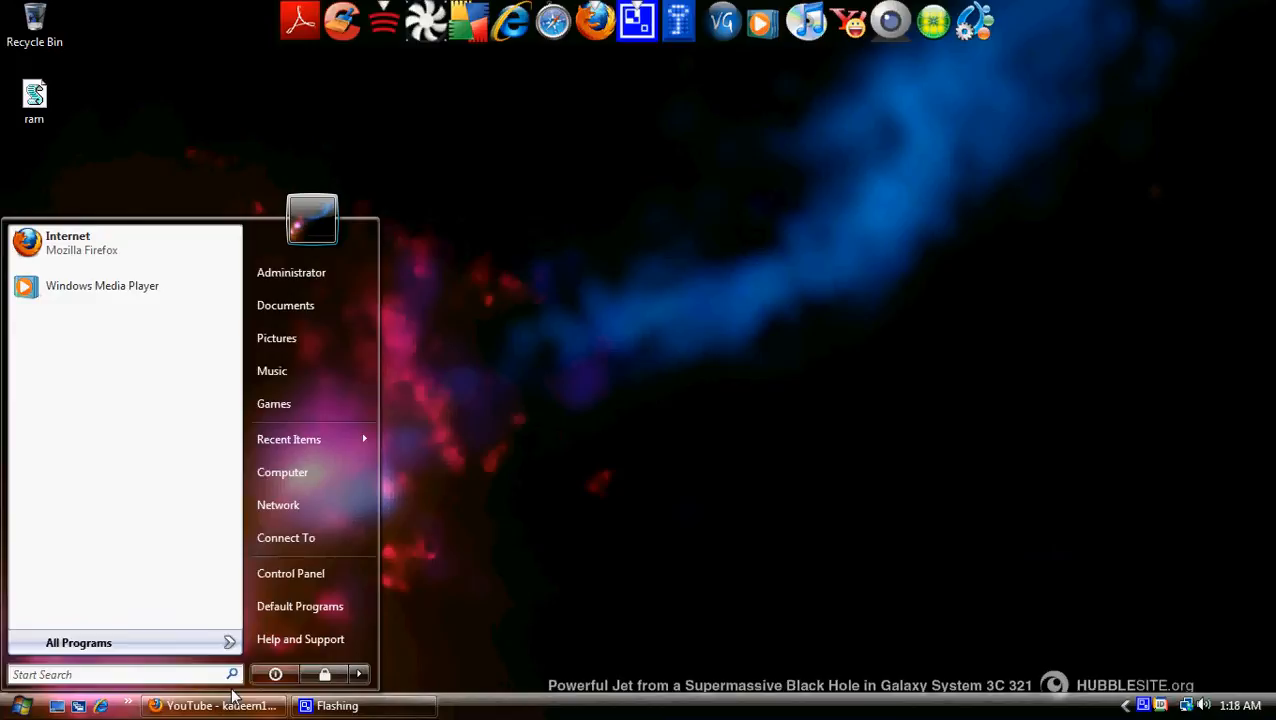
pyautogui.write('sex')
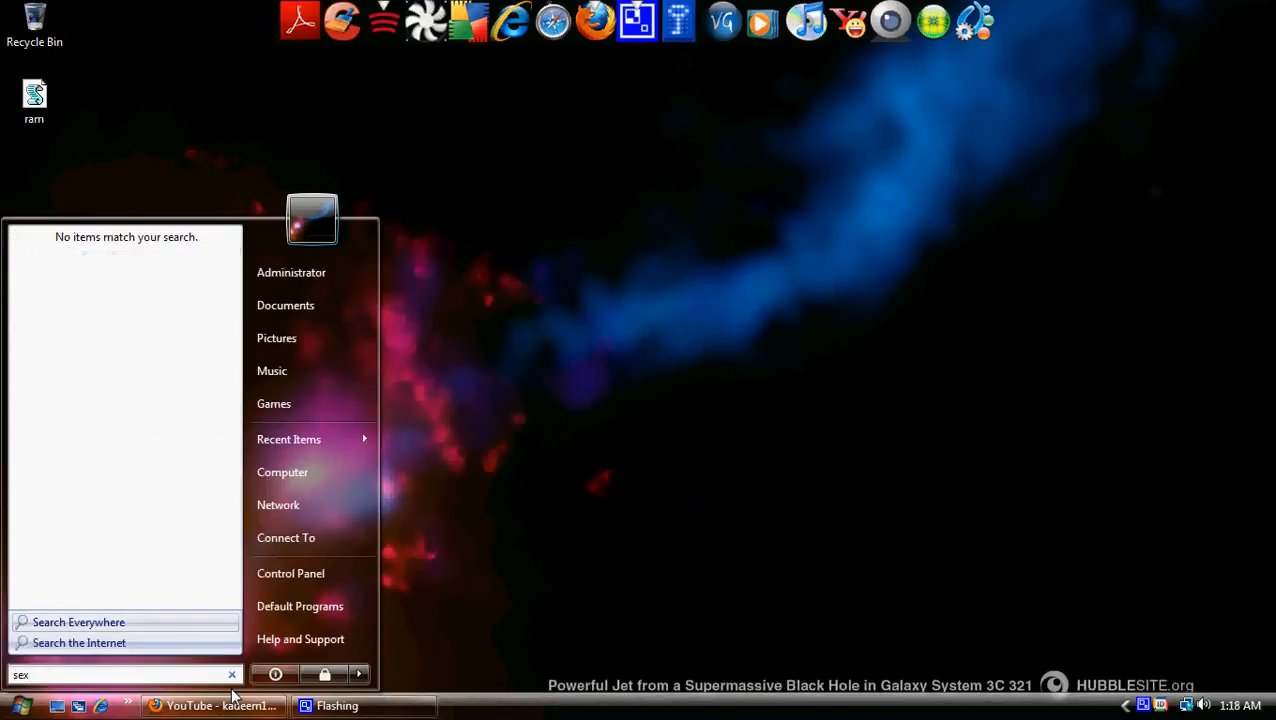
pyautogui.write('sevice')
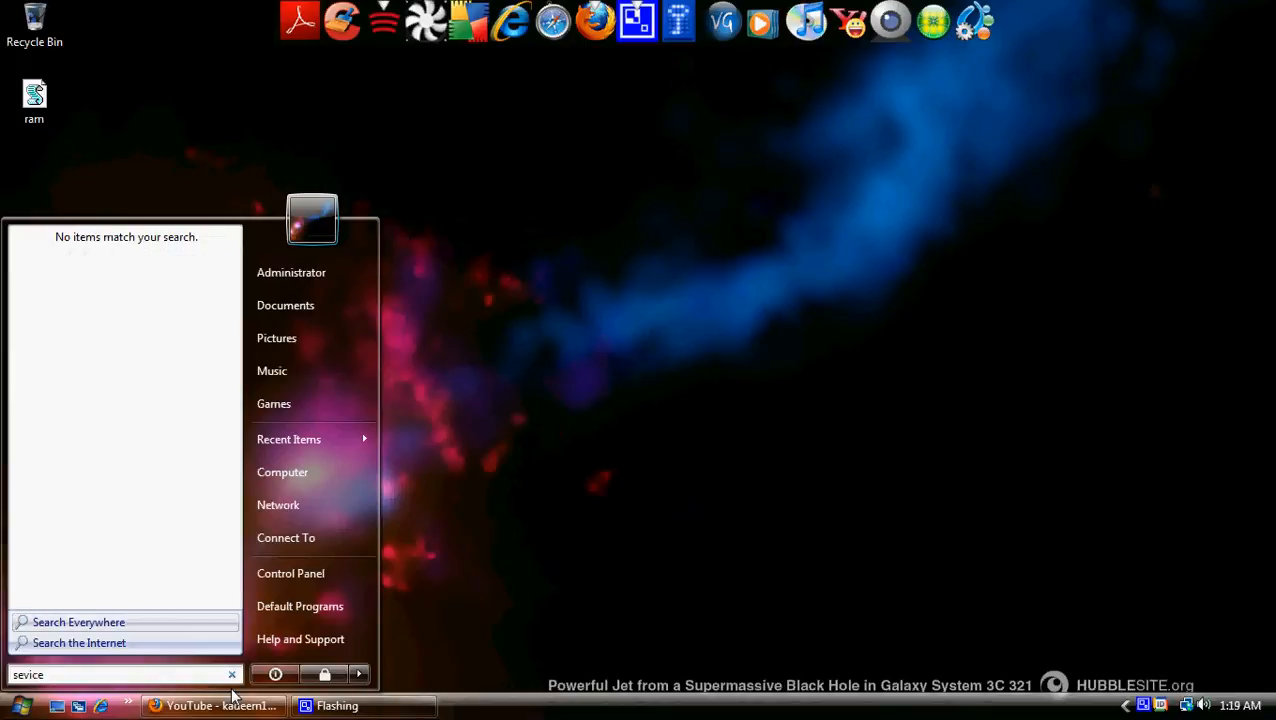
pyautogui.click(231, 674)
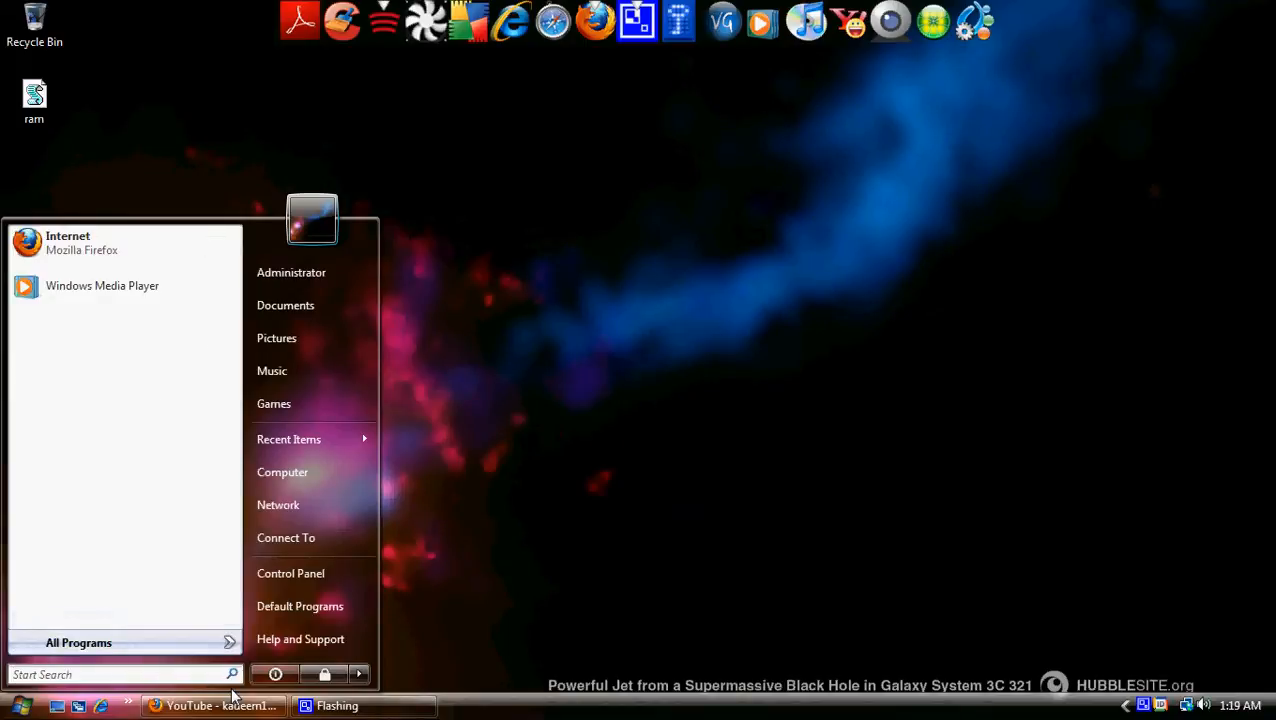
pyautogui.write('dev')
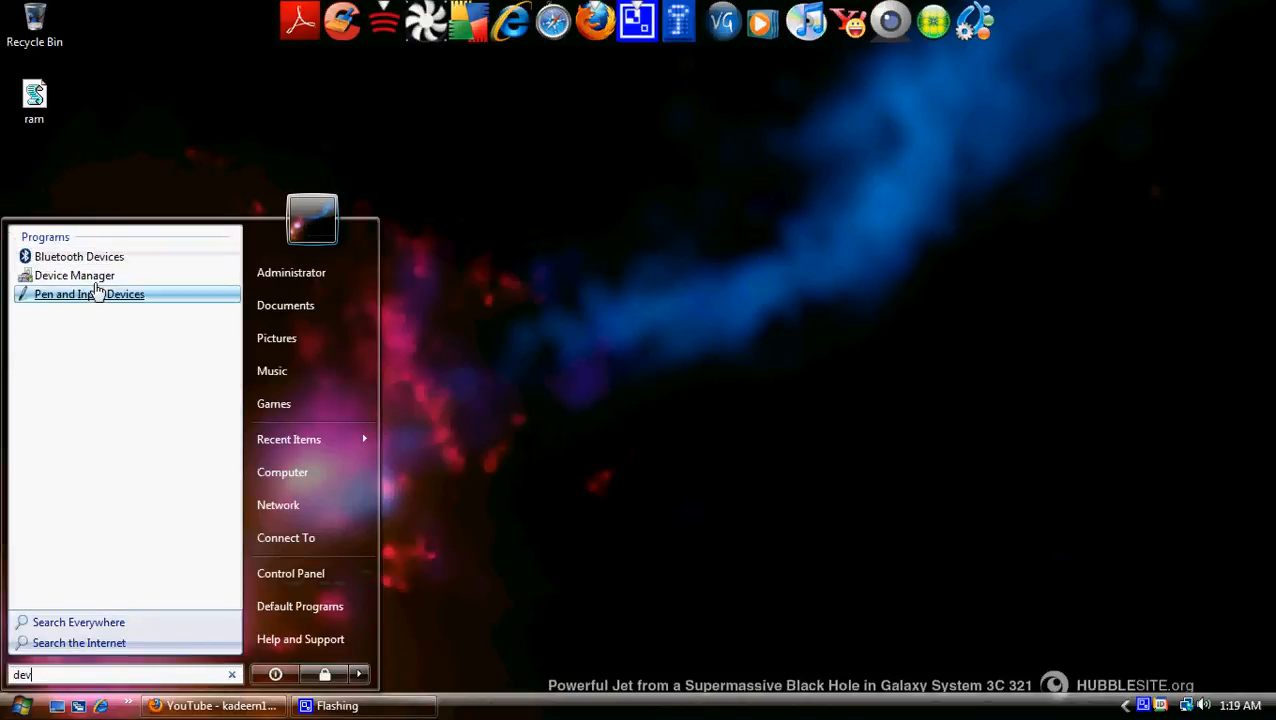
pyautogui.moveTo(74, 275)
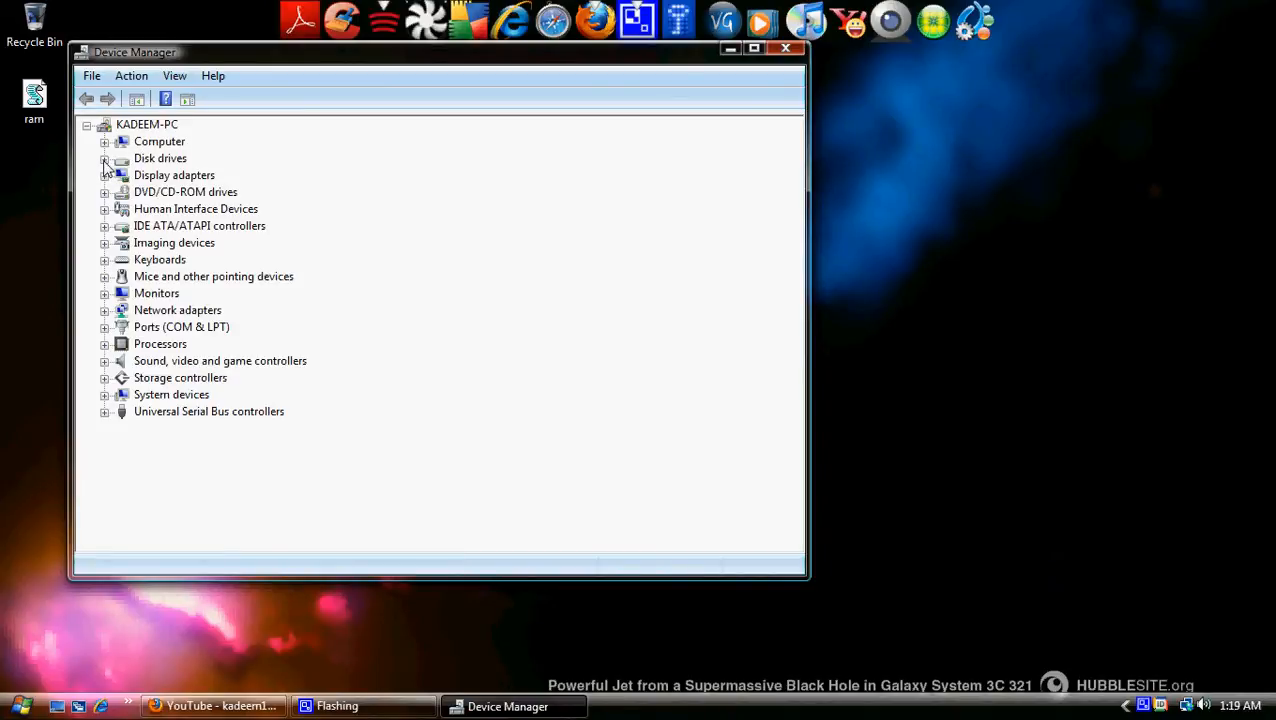
# - Expand Disk drives and open the WDC WD6400AAKS-22A7B0 drive's properties
pyautogui.click(104, 158)
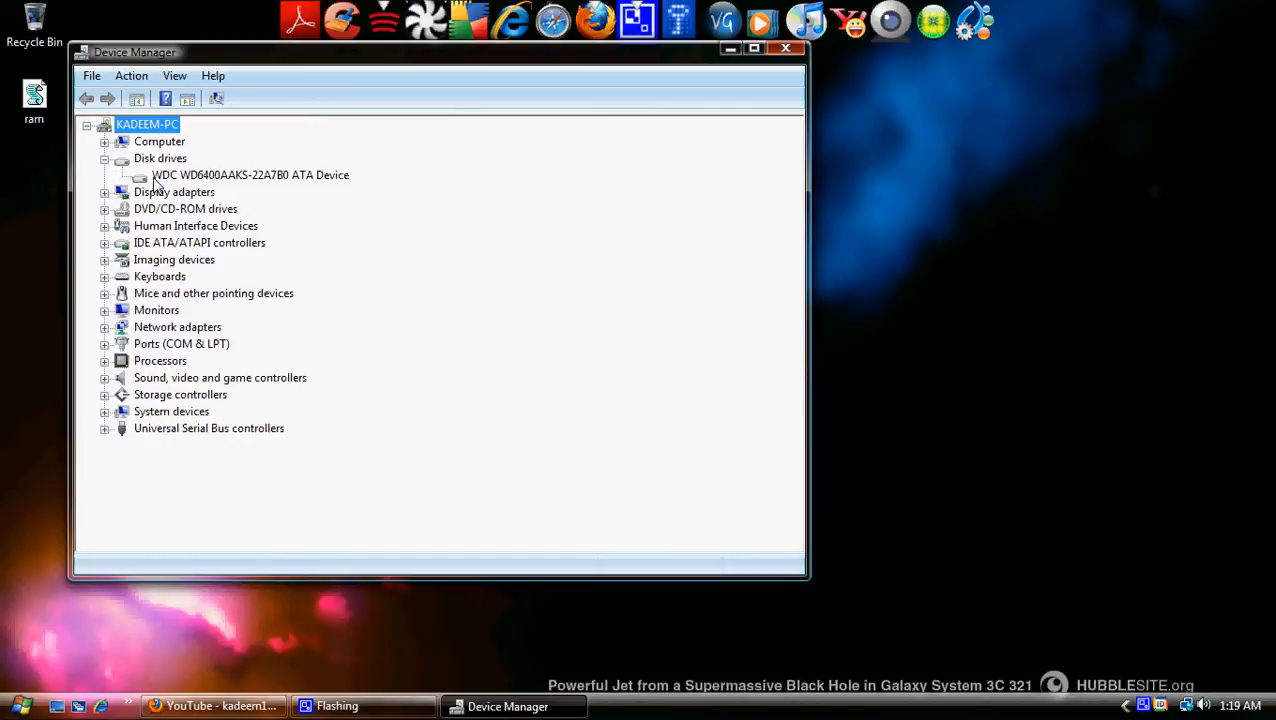
pyautogui.doubleClick(250, 174)
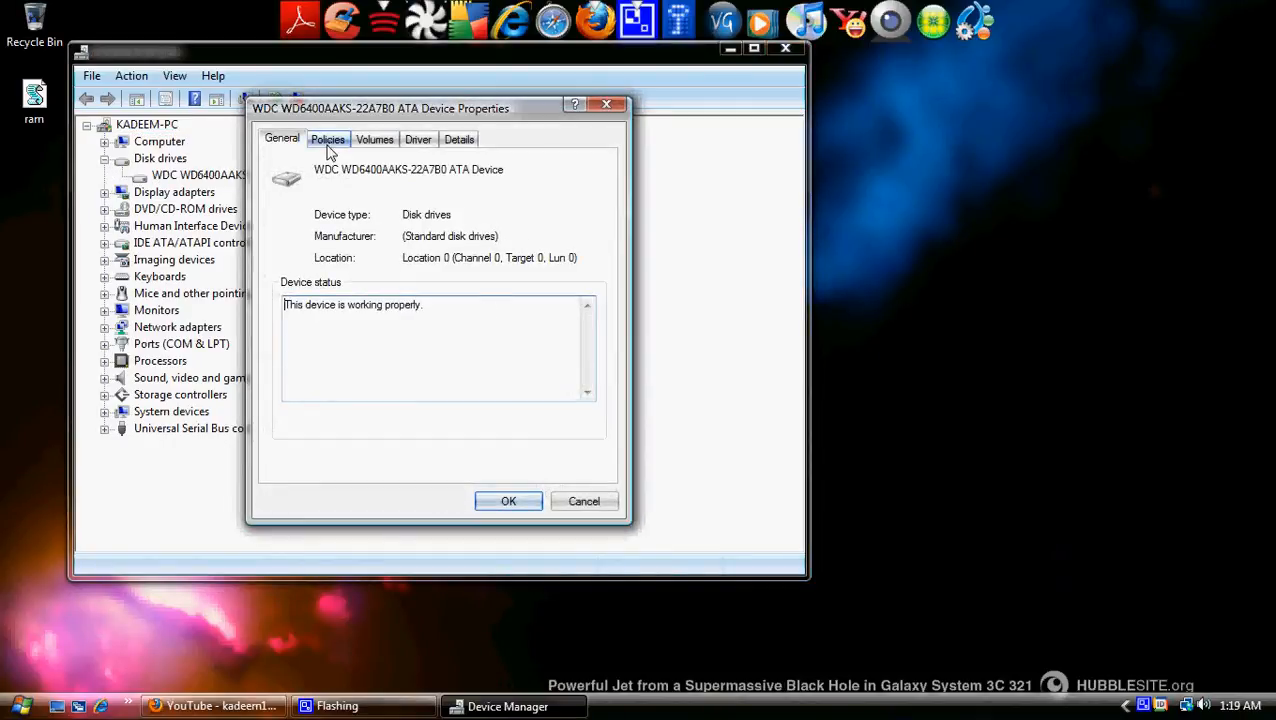
# - On the Policies tab, keep write caching on and advanced performance unchecked
pyautogui.click(328, 139)
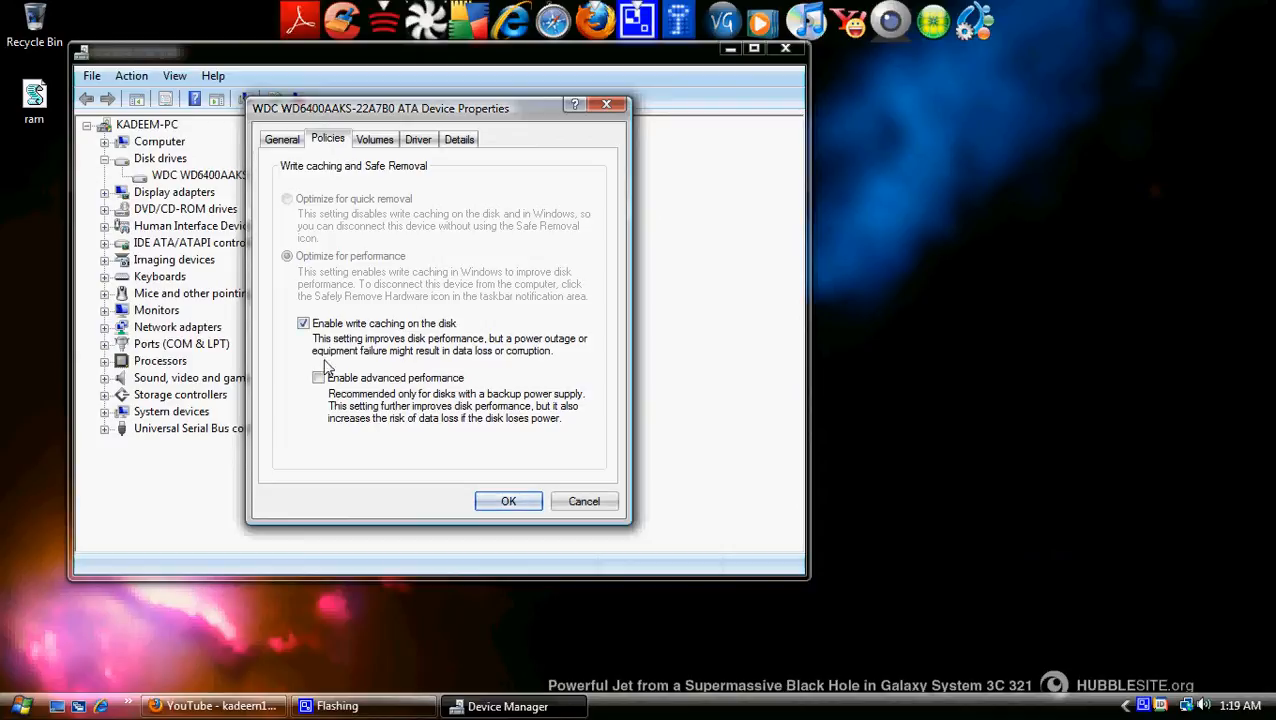
pyautogui.moveTo(318, 388)
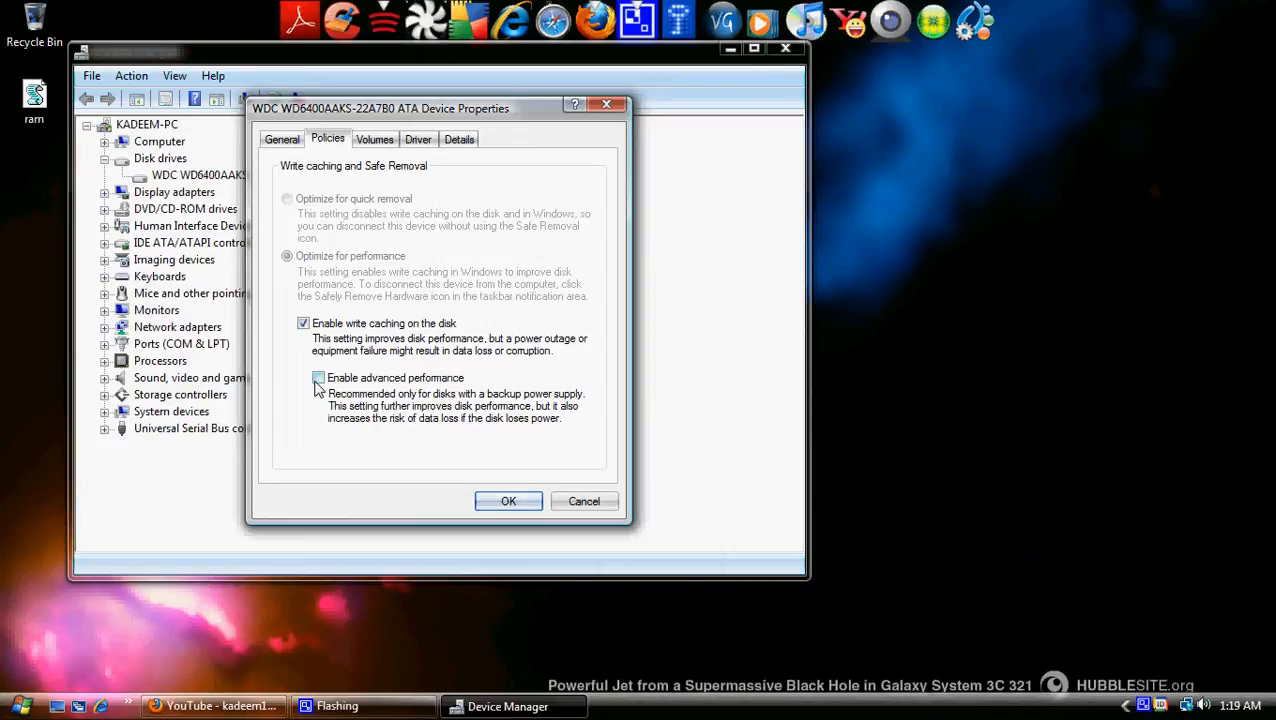
pyautogui.click(318, 377)
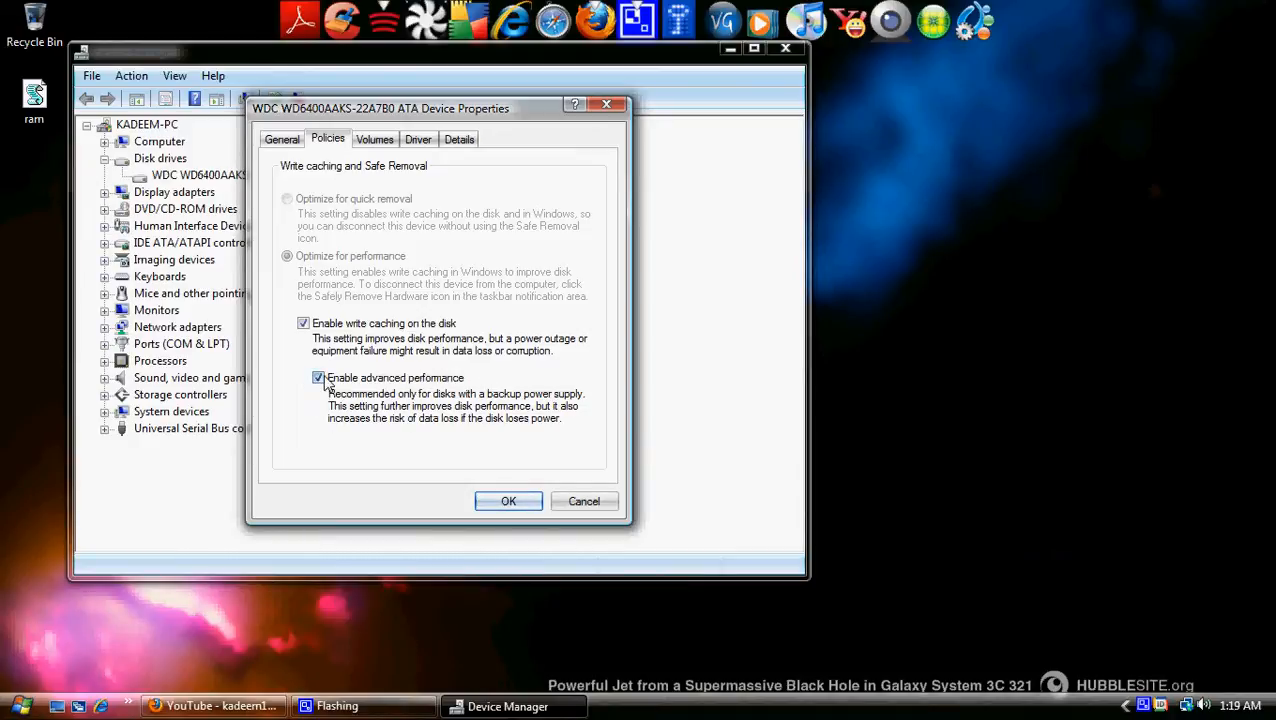
pyautogui.click(318, 377)
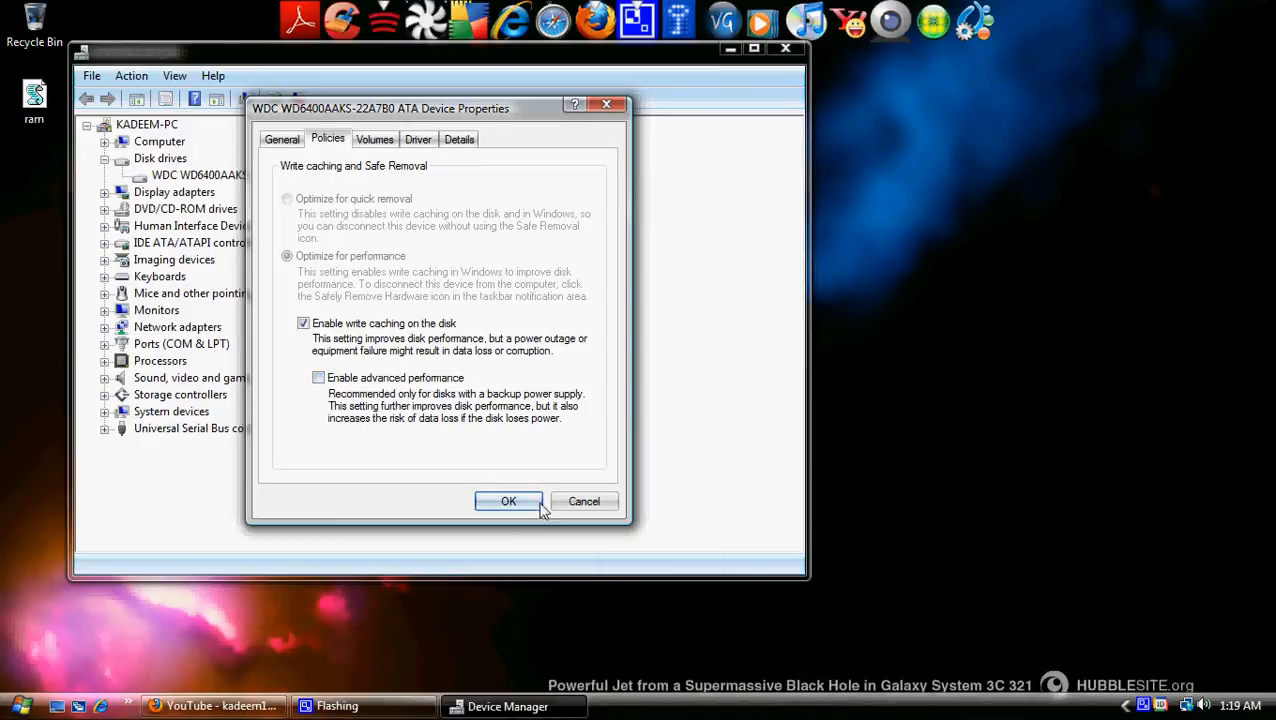
pyautogui.moveTo(519, 447)
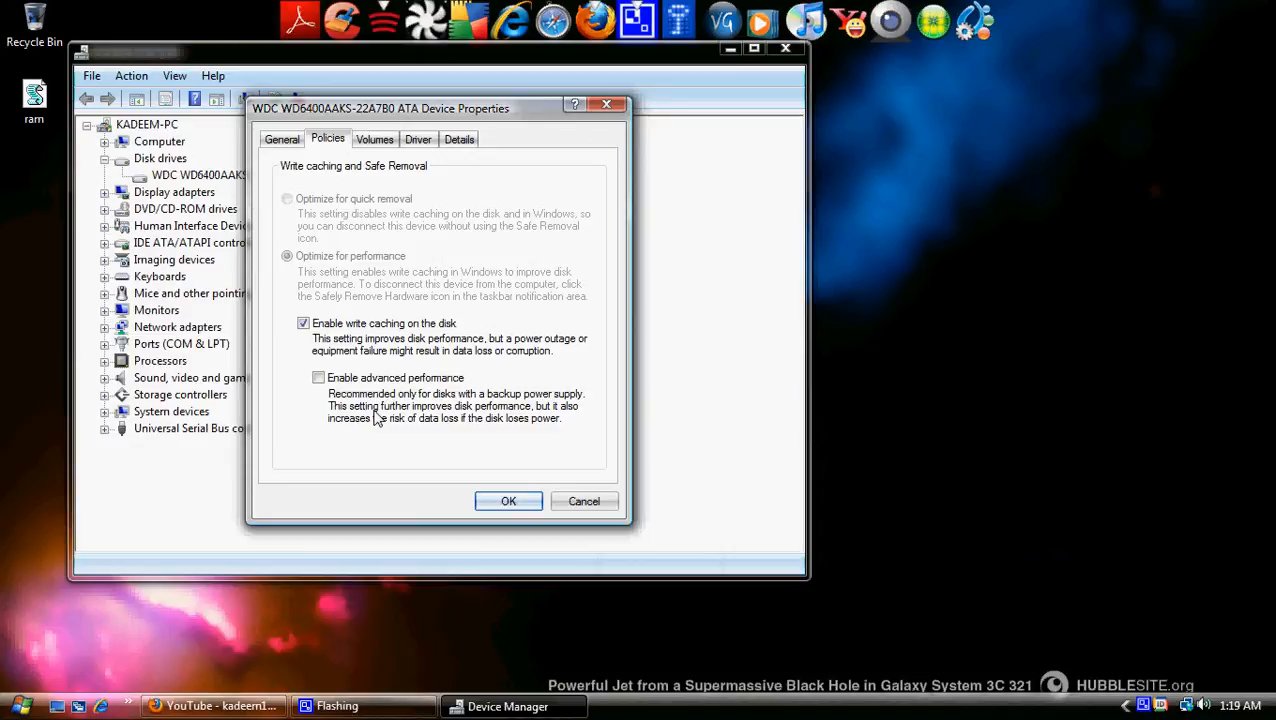
pyautogui.moveTo(378, 442)
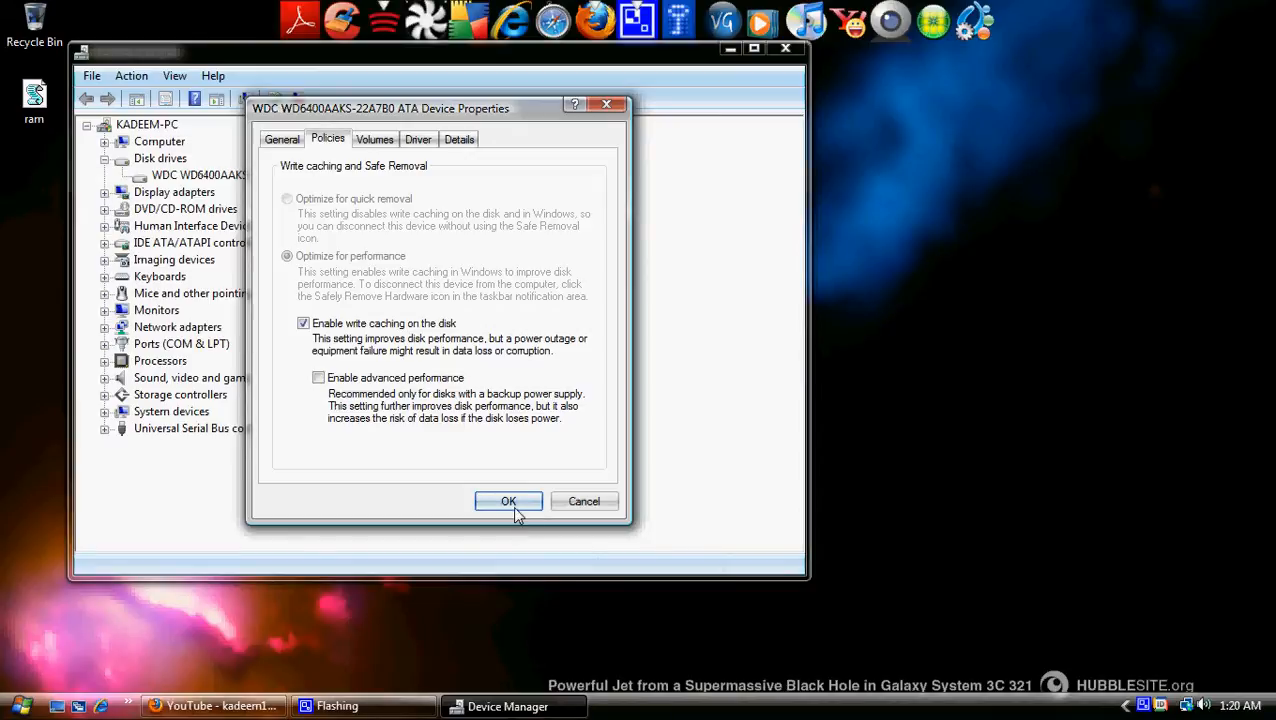
# - Close the drive properties and Device Manager, then open the CamStudio tray menu
pyautogui.click(508, 501)
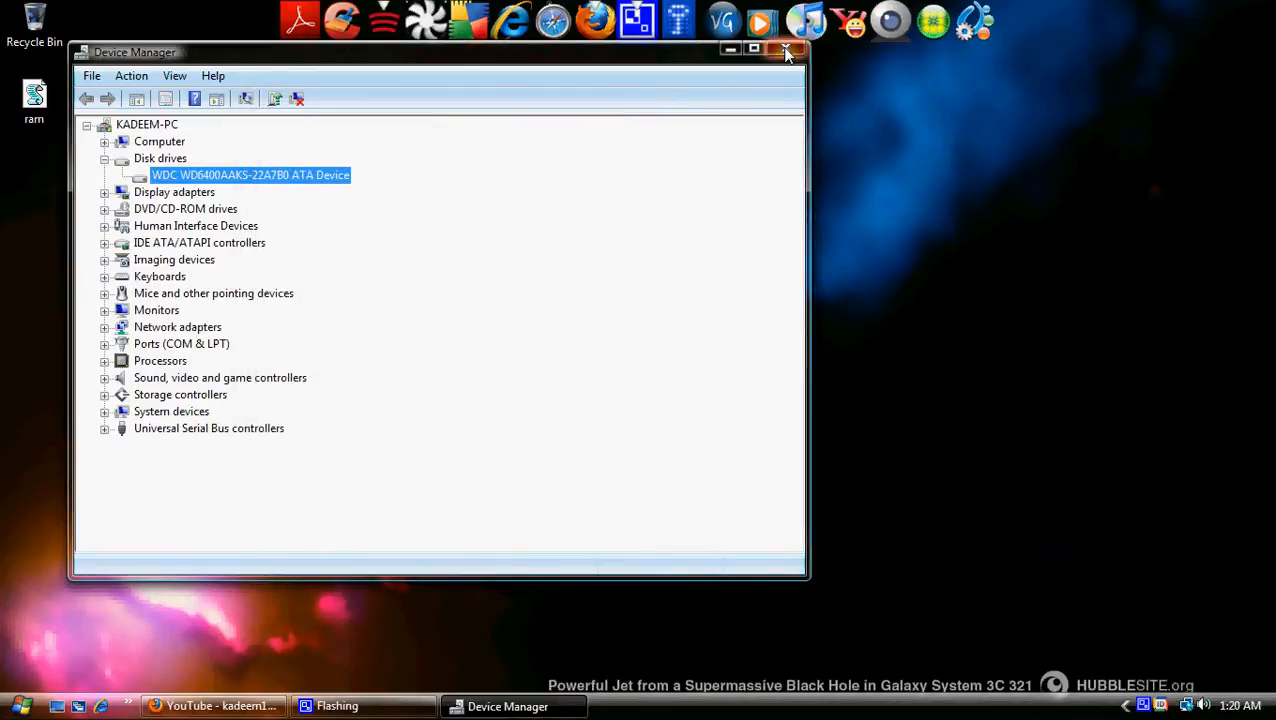
pyautogui.click(788, 51)
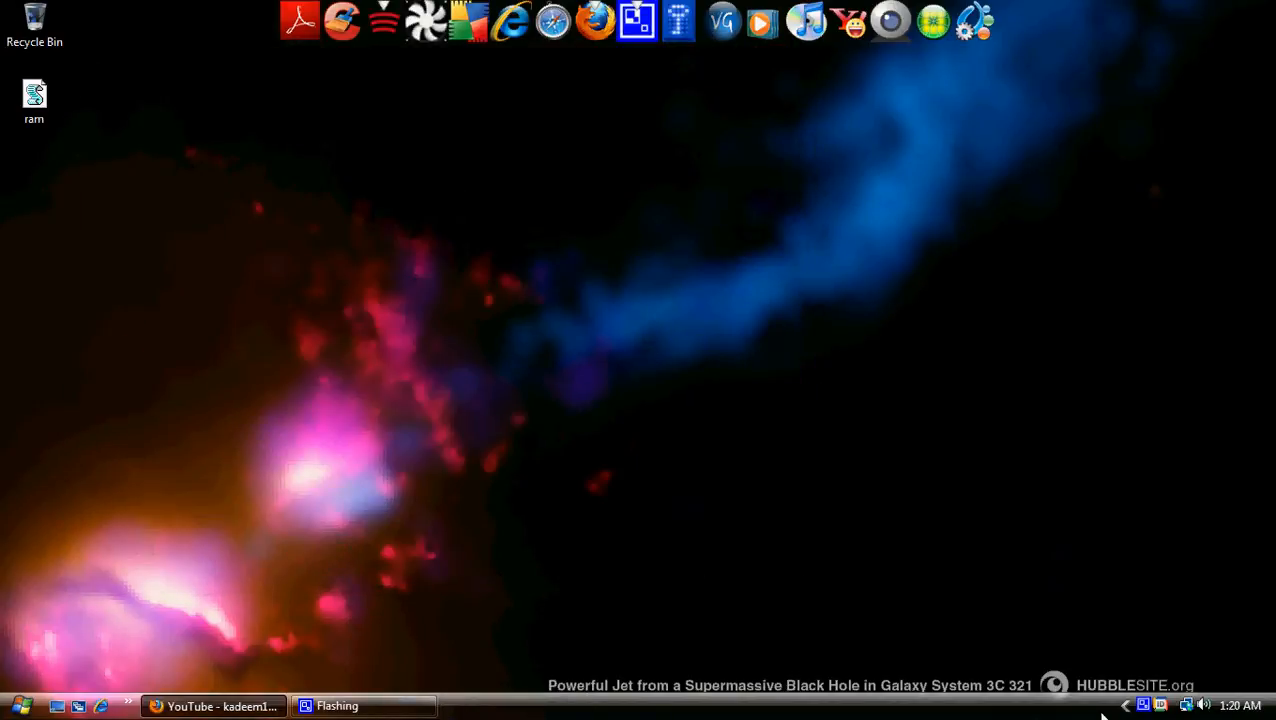
pyautogui.click(1143, 705)
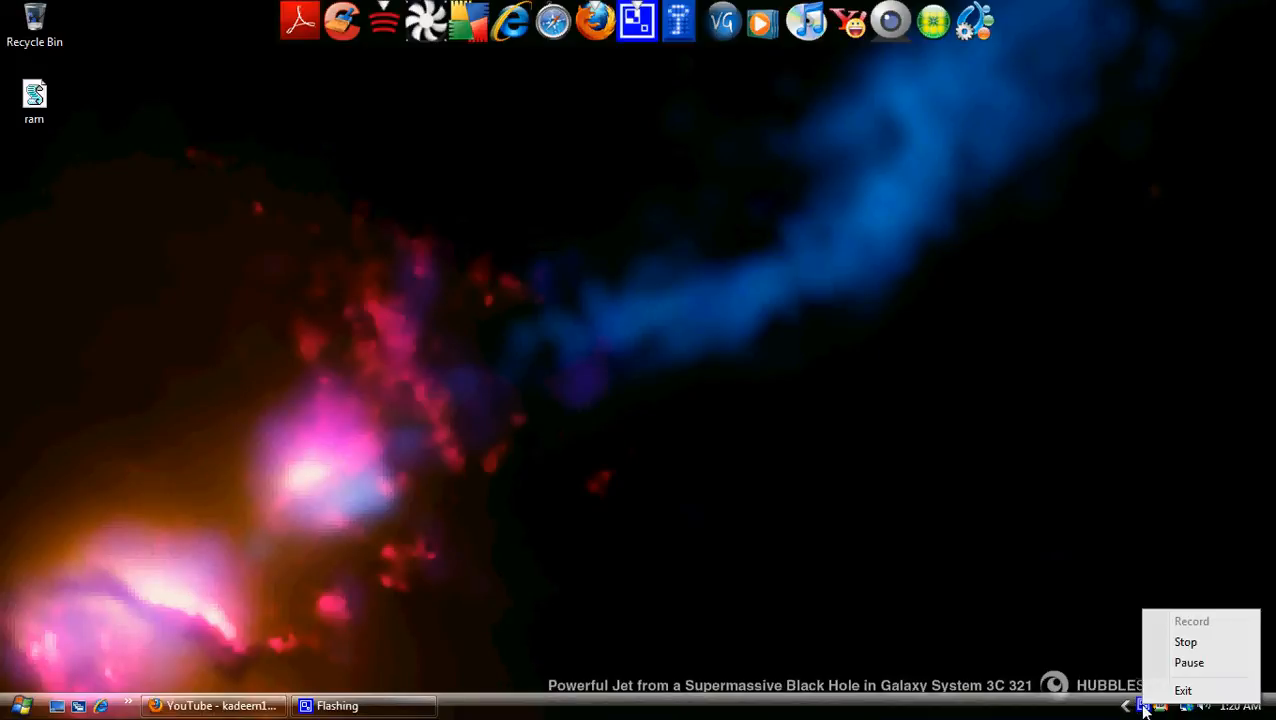